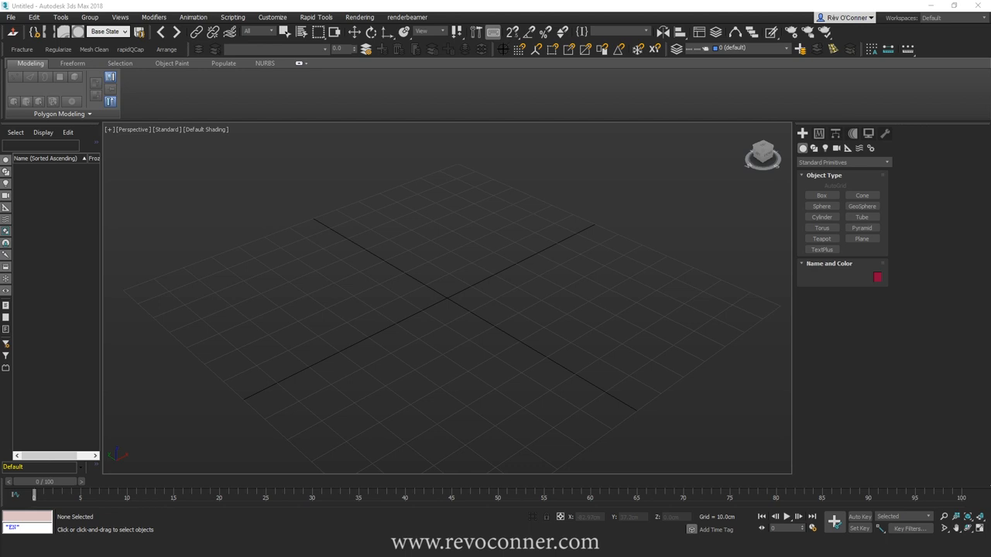
mouse_move(390, 283)
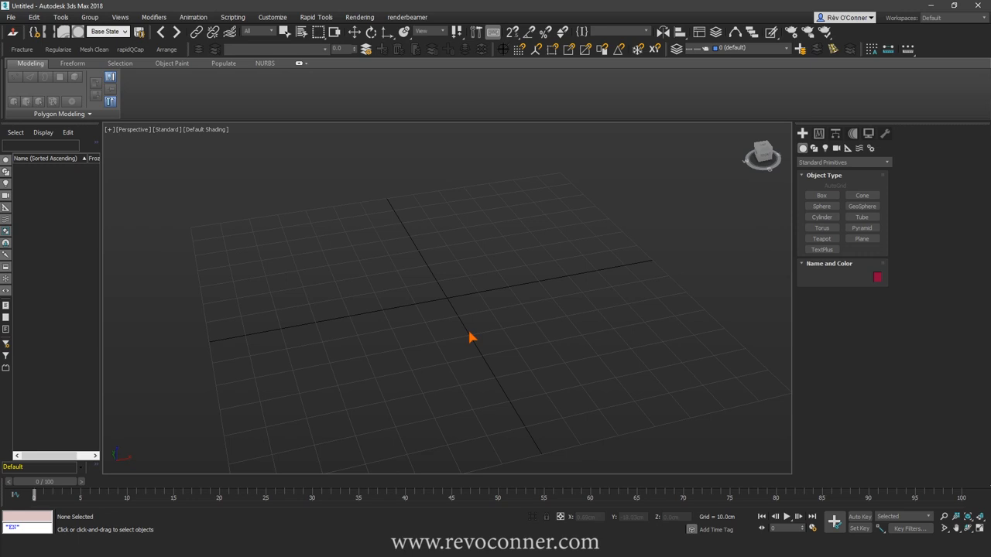
mouse_move(396, 323)
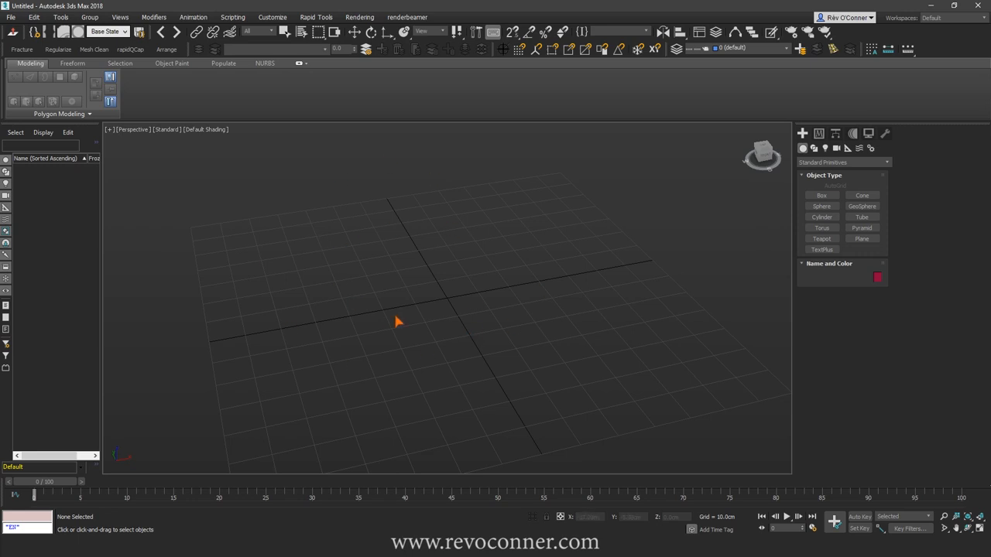
mouse_move(814, 189)
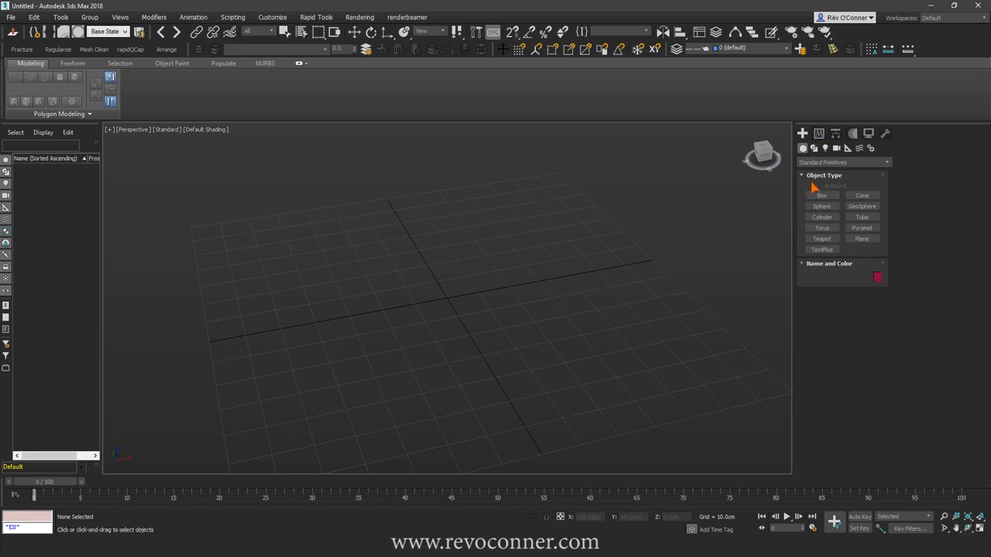
Create a box primitive near the centre of the grid by dragging out its base and height
click(821, 195)
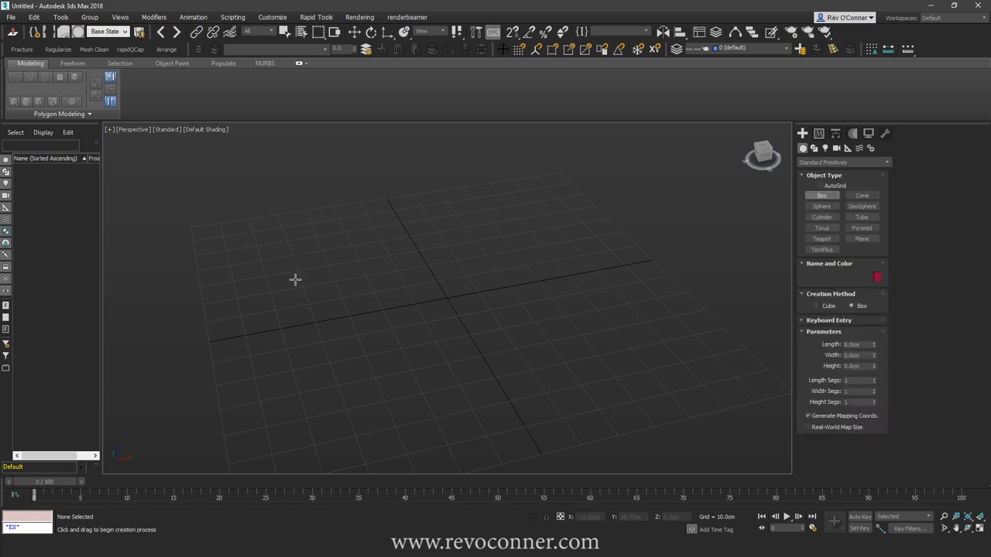
mouse_move(313, 309)
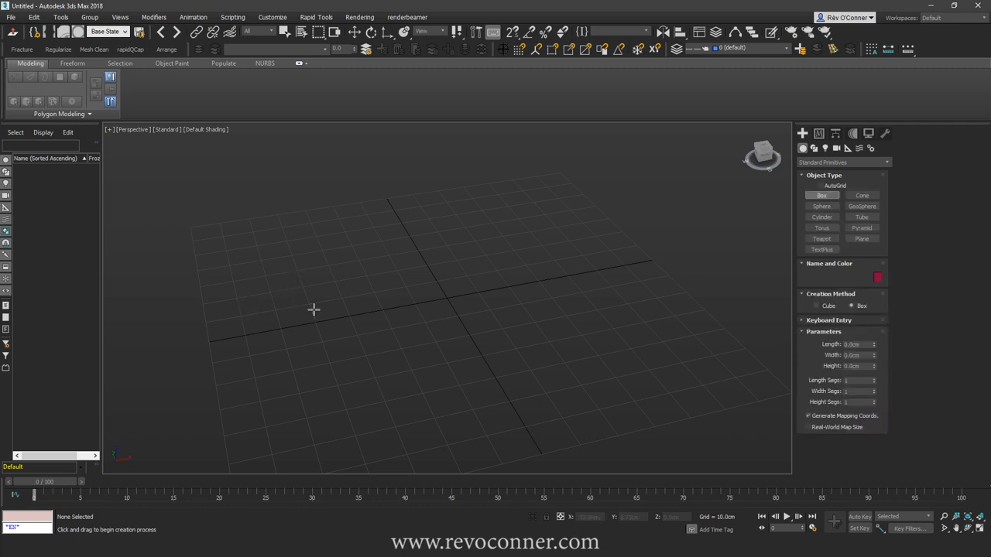
mouse_move(406, 336)
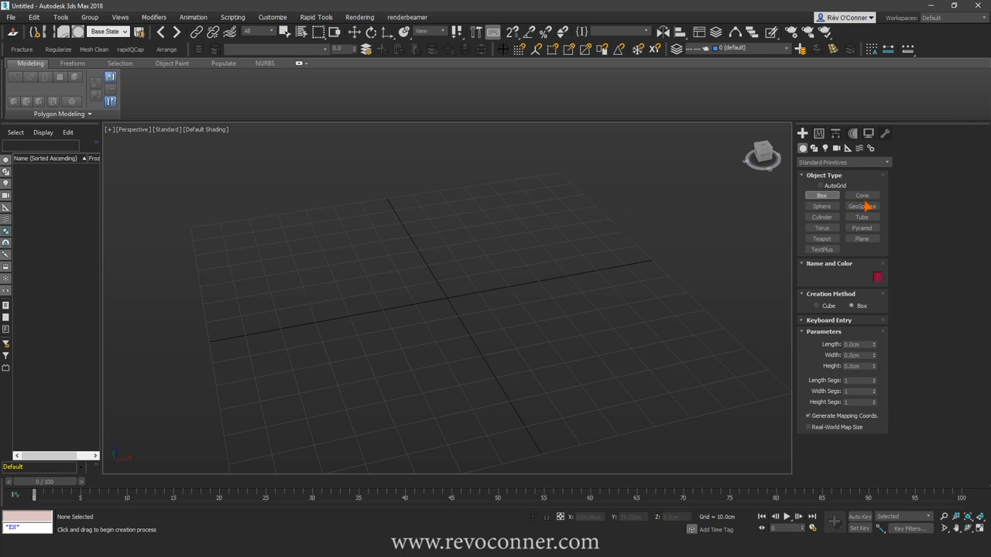
drag(325, 297, 384, 354)
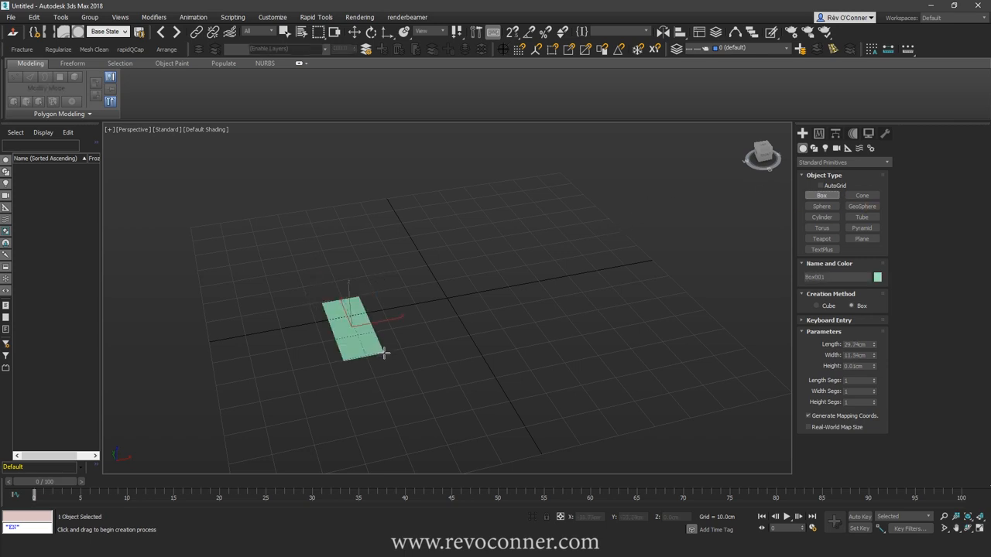
drag(384, 355, 415, 267)
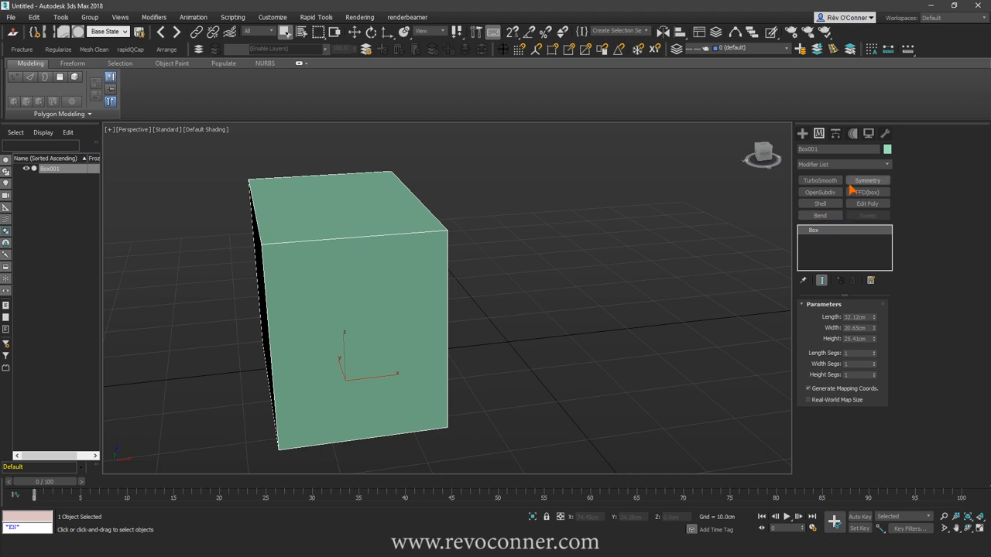
Convert the new box to an Editable Poly object
right_click(815, 229)
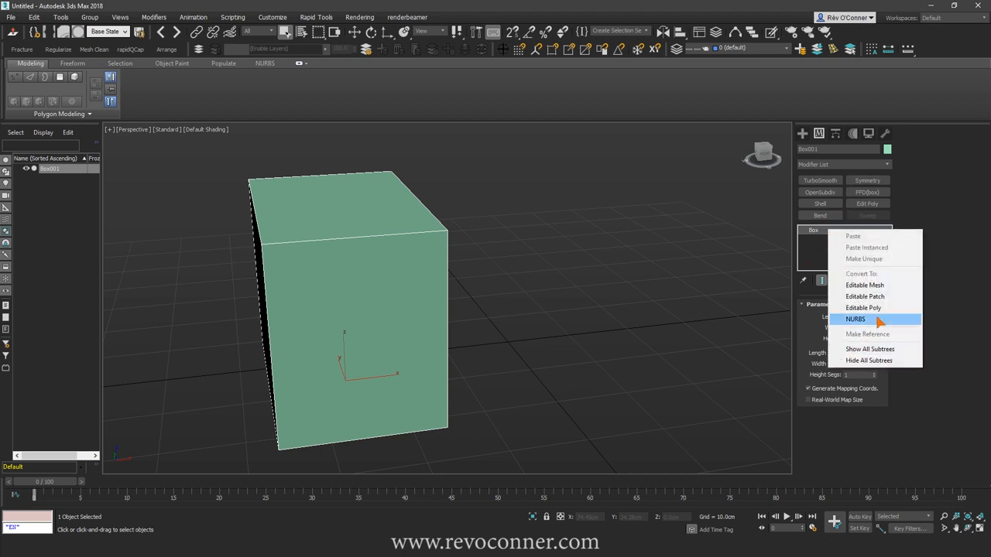
click(863, 307)
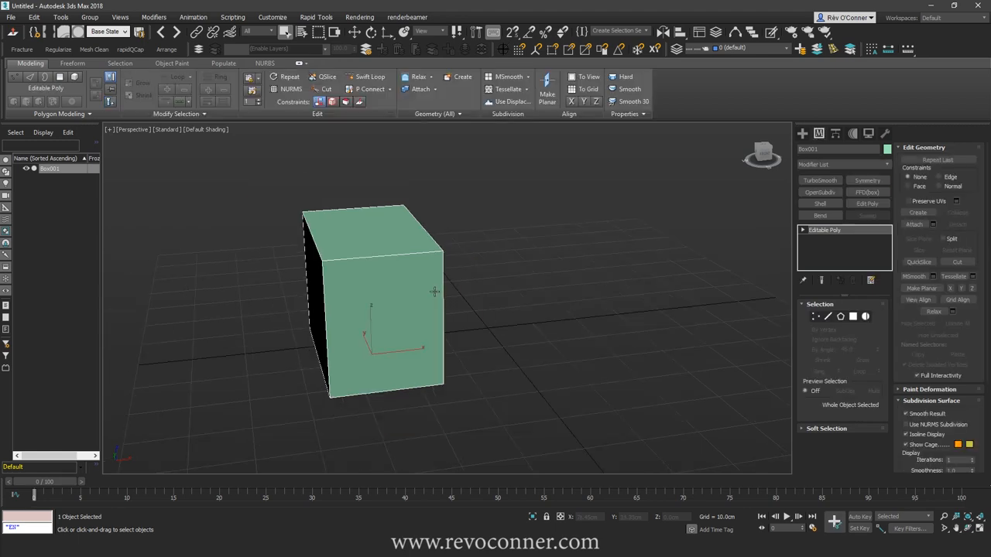
Clone the box to its right and round the copy with TurboSmooth at raised iterations
drag(433, 293, 354, 334)
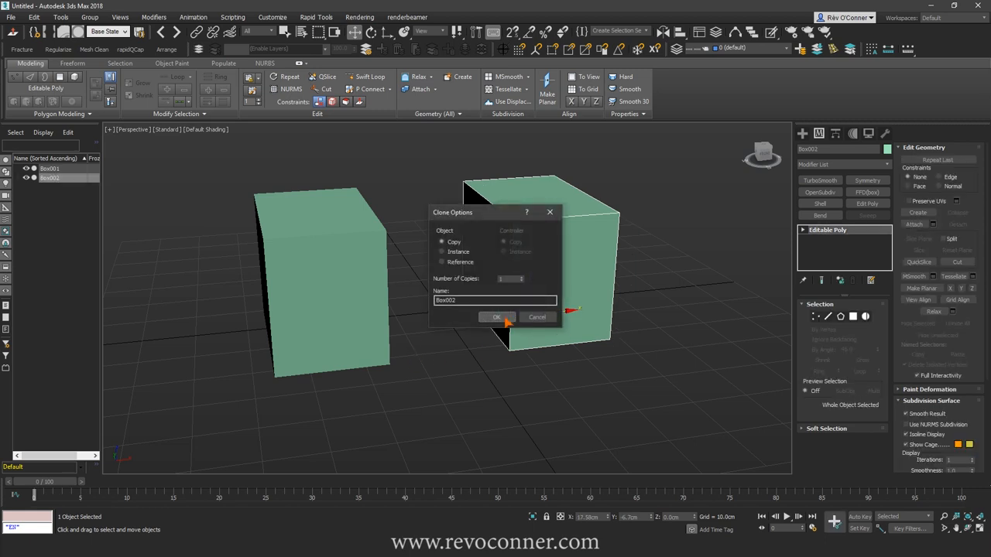
click(495, 316)
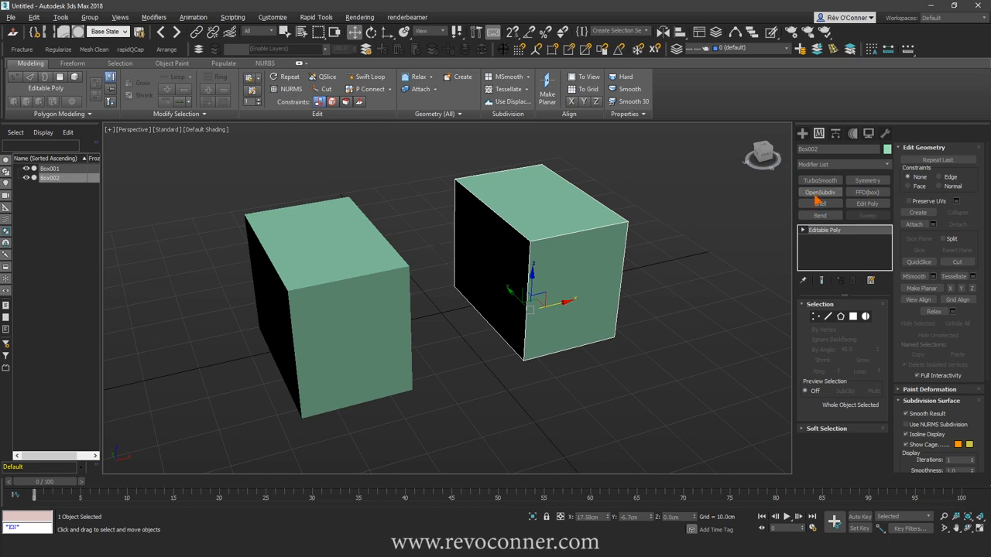
click(821, 180)
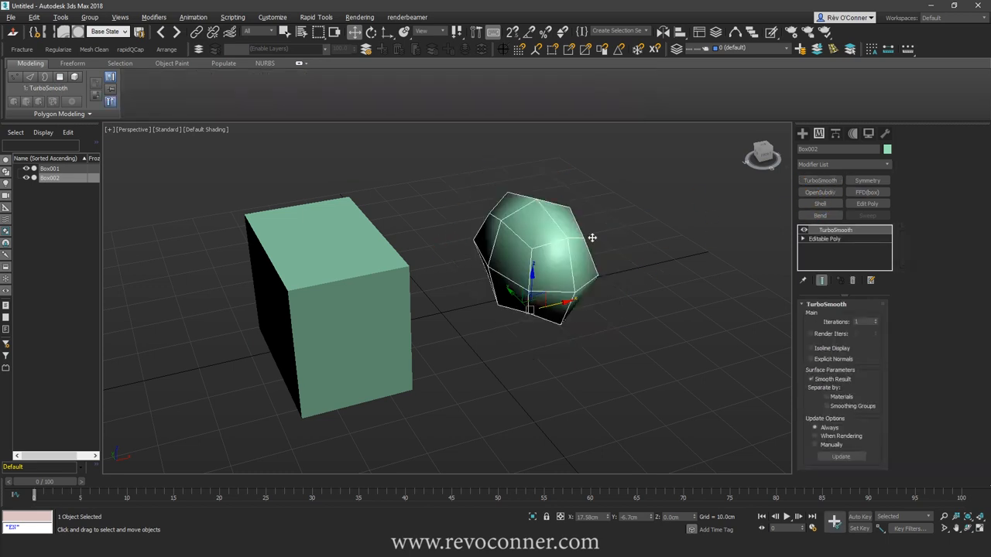
click(876, 319)
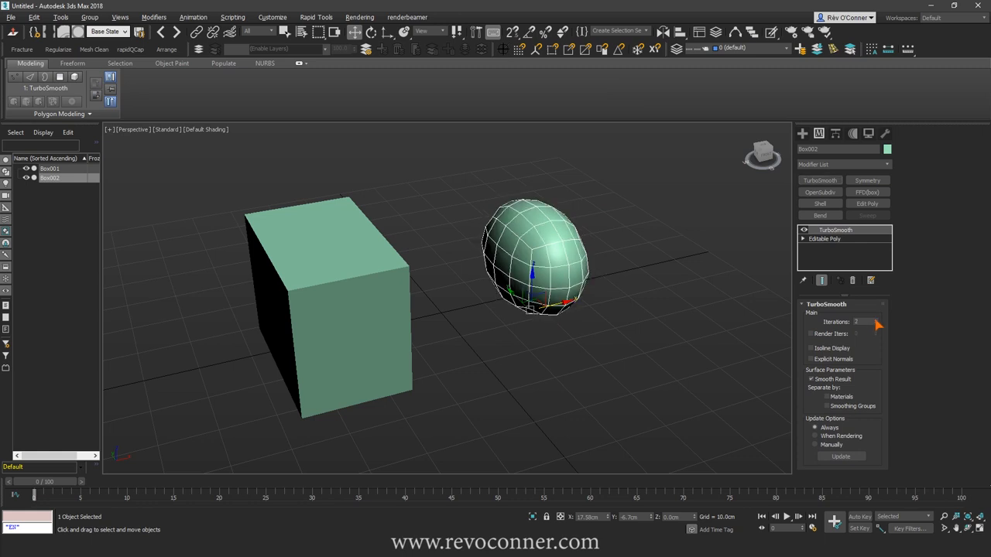
Apply MeshSmooth with higher iterations to the original box and clone a third smoothed copy alongside
click(876, 319)
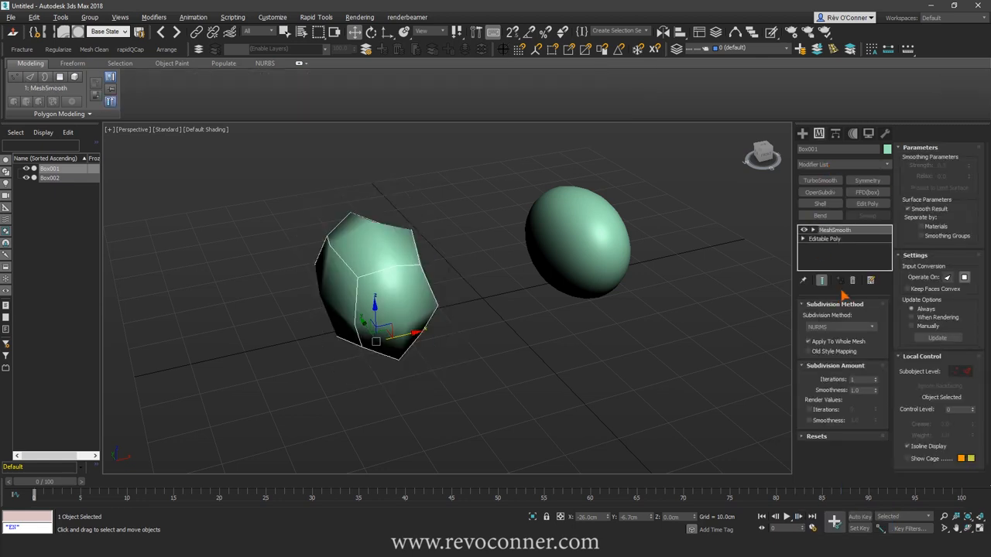
mouse_move(901, 225)
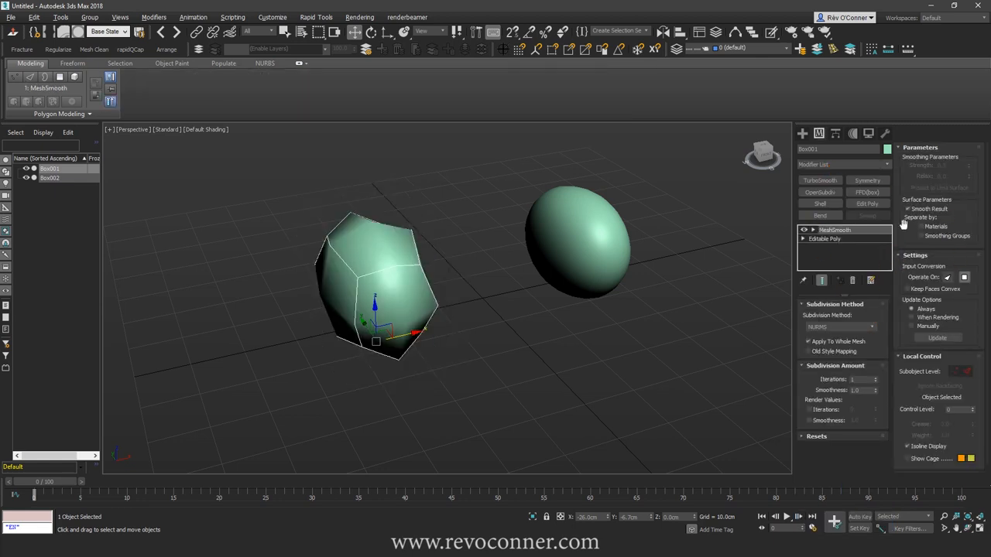
click(876, 379)
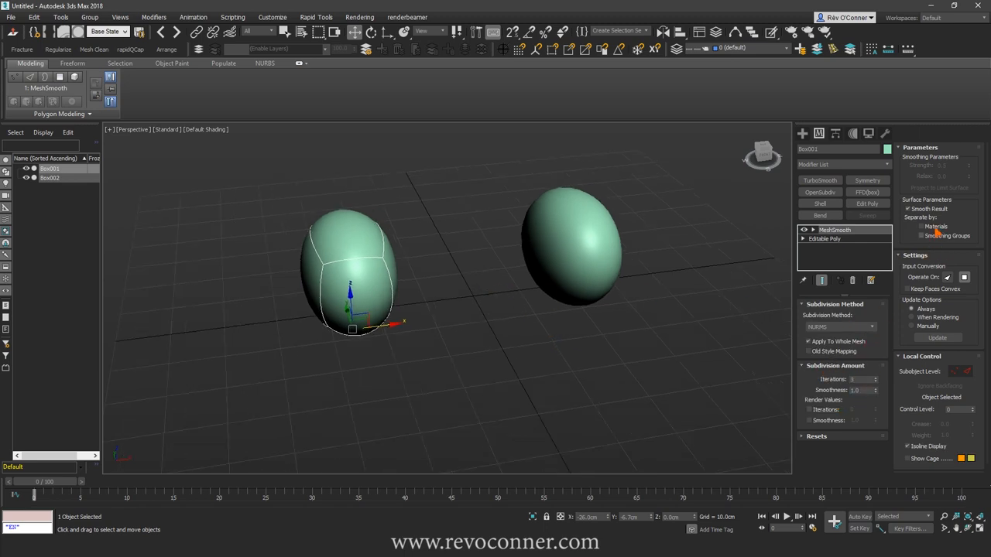
click(908, 446)
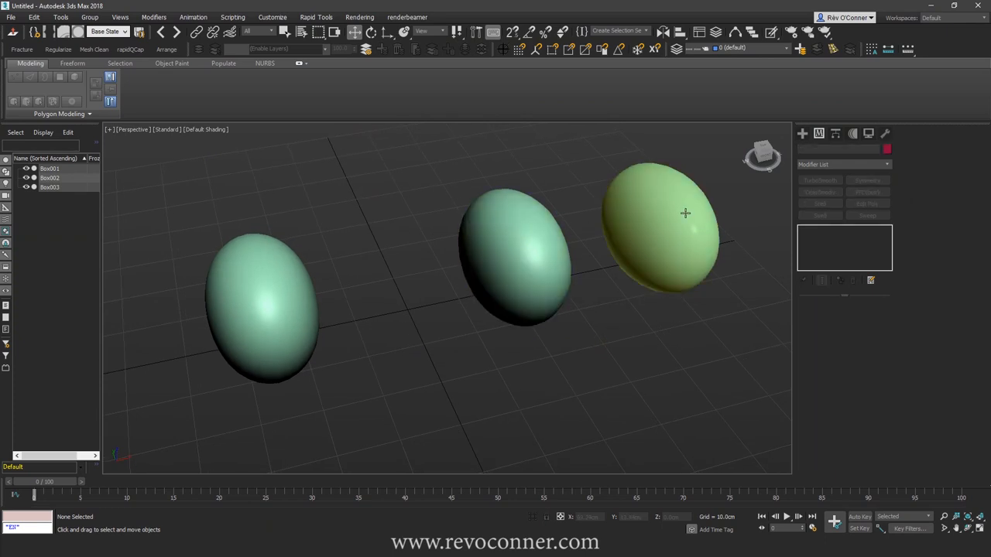
mouse_move(680, 226)
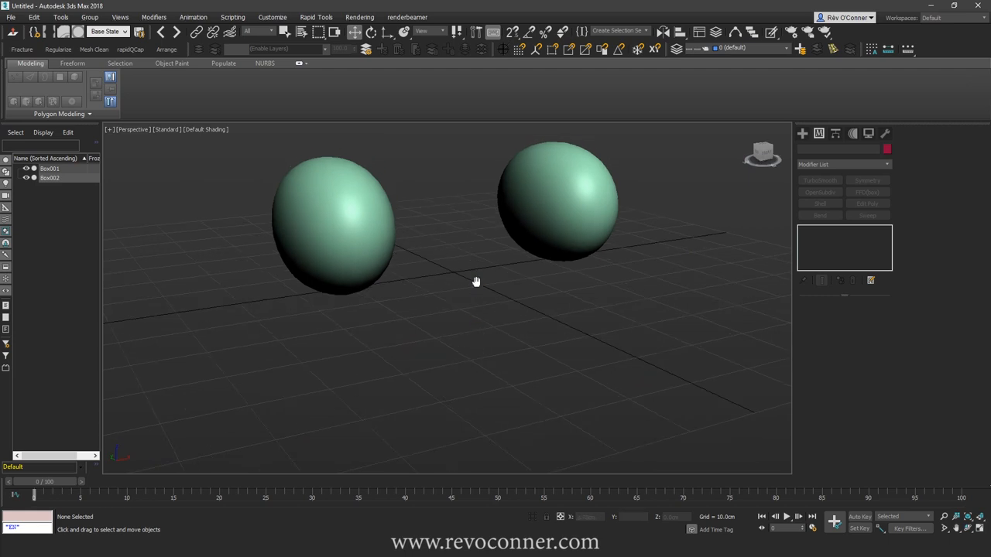
Delete the extra copy, remove the first box's top face and view it smoothed into an open dome
drag(477, 282, 368, 344)
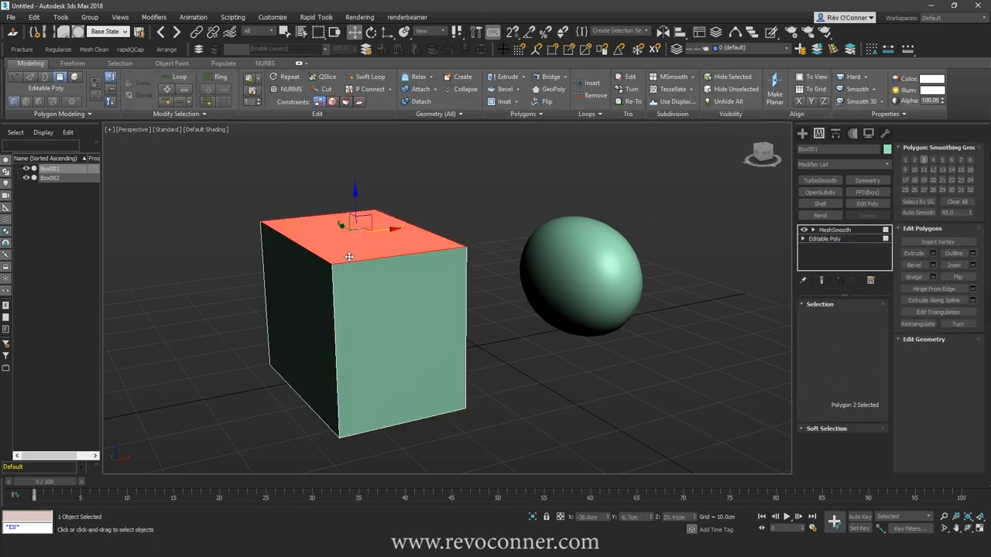
click(852, 316)
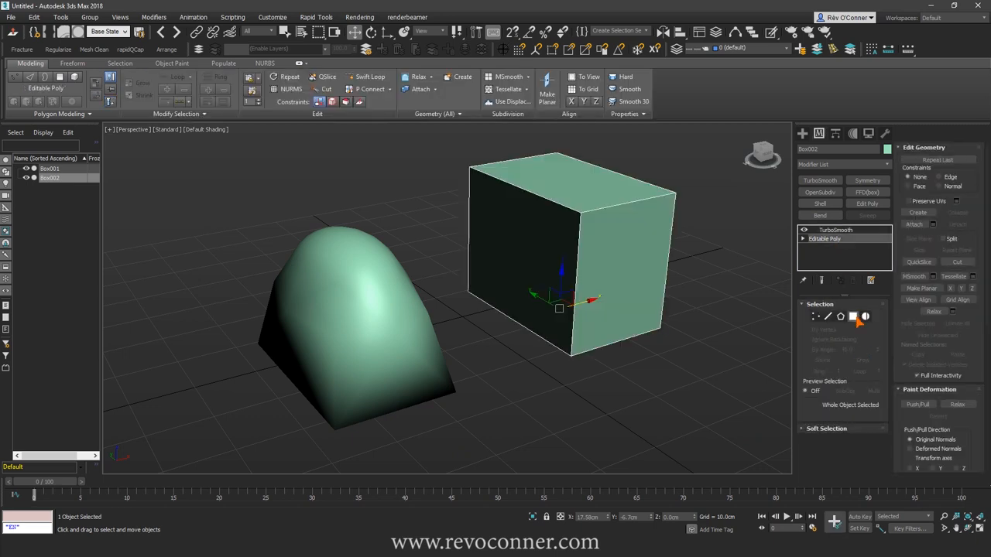
click(852, 316)
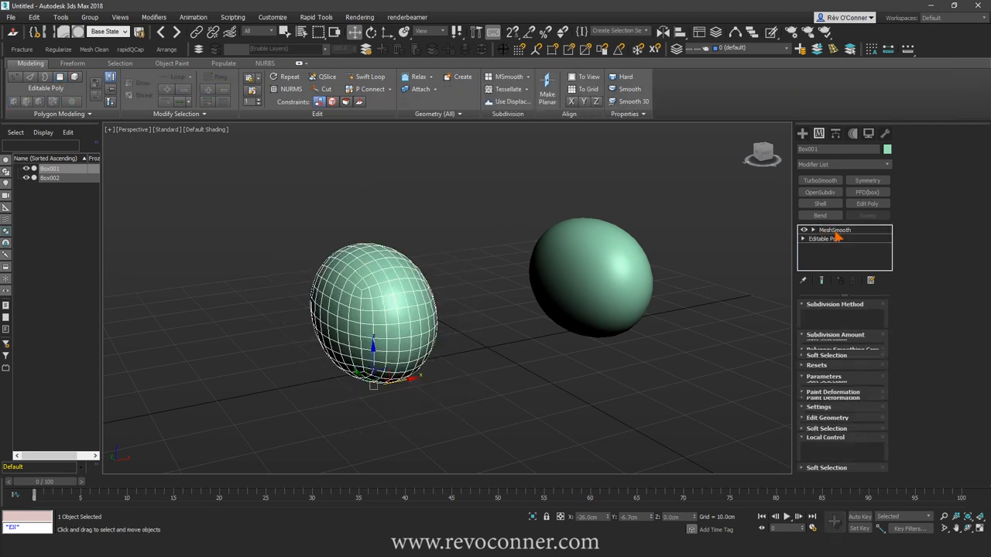
Switch the first box's MeshSmooth method to Classic, then Quad Output, then back to NURMS
click(834, 229)
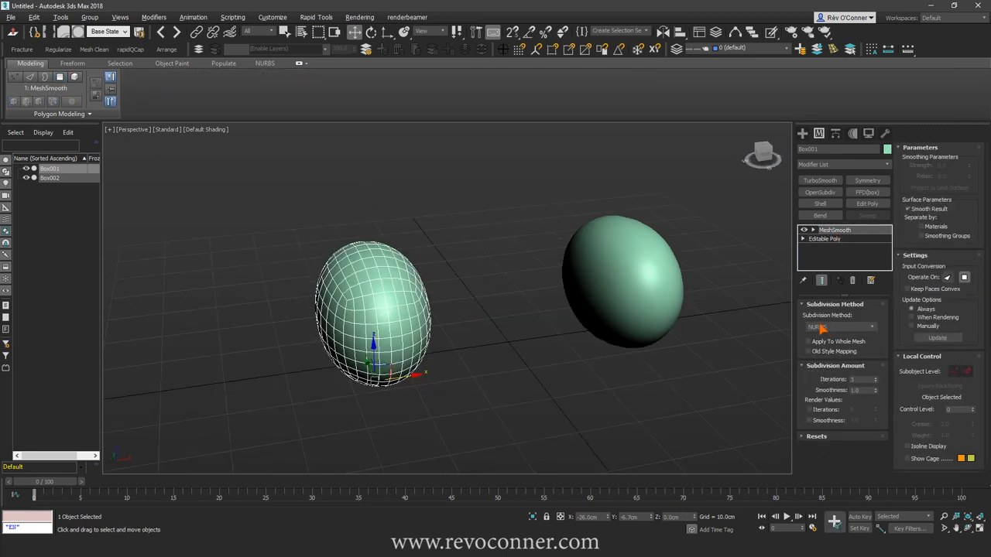
click(839, 325)
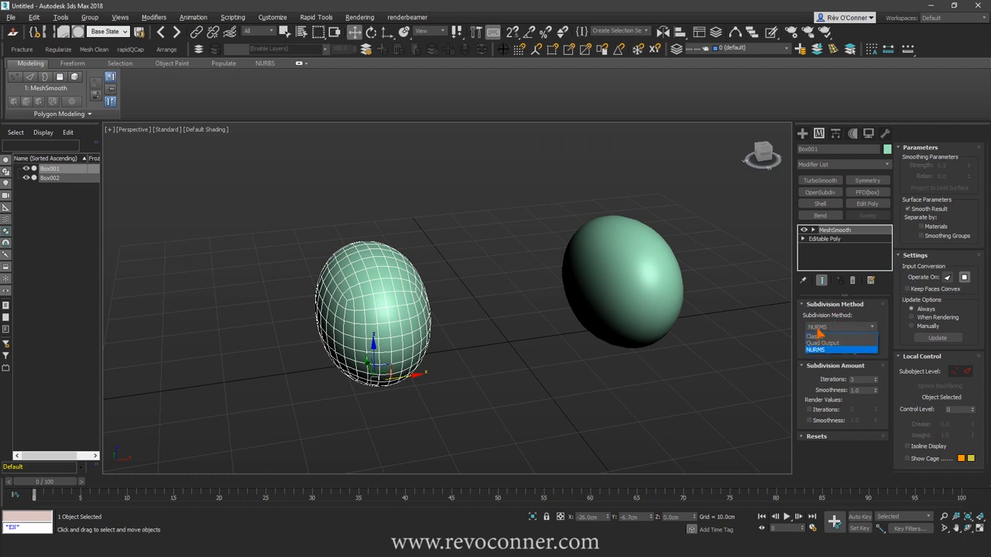
click(814, 335)
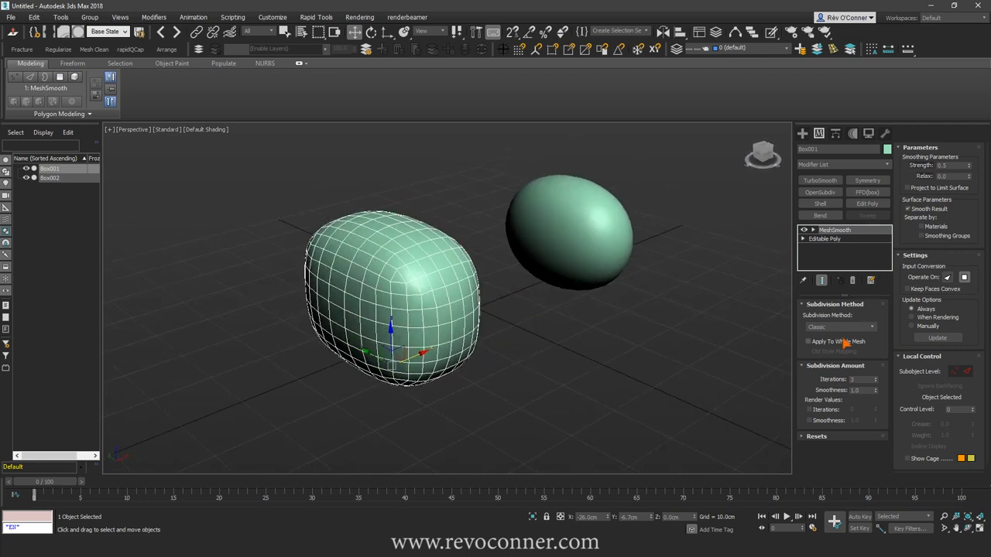
click(840, 326)
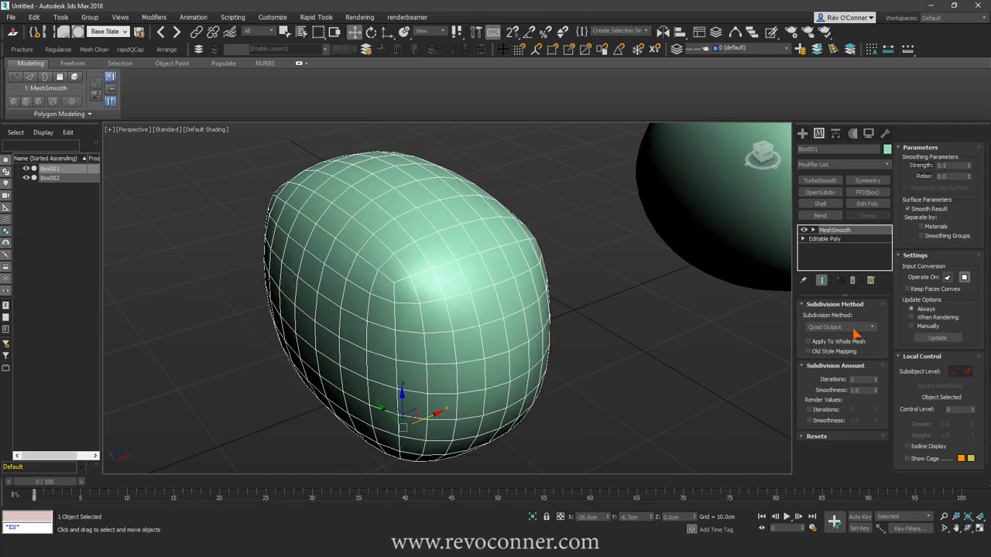
click(840, 327)
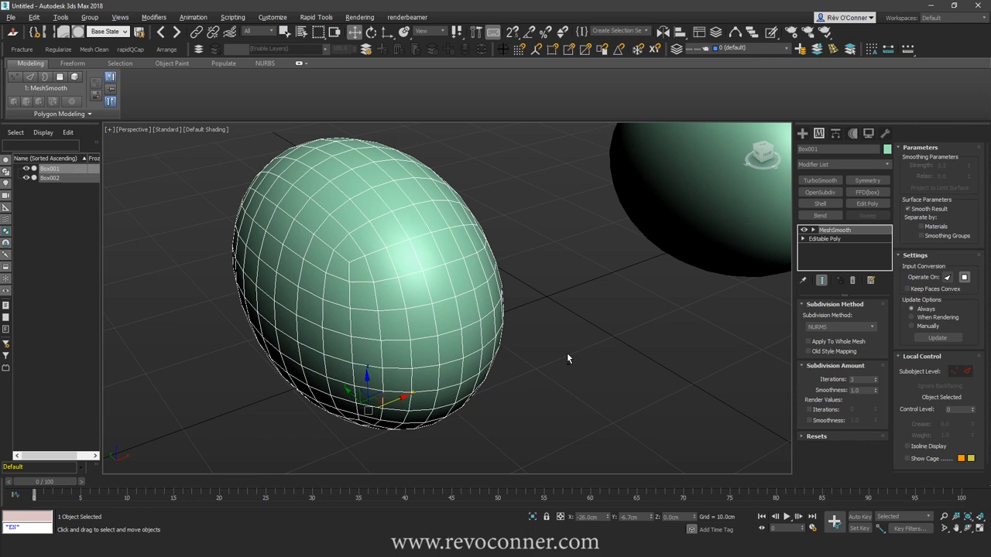